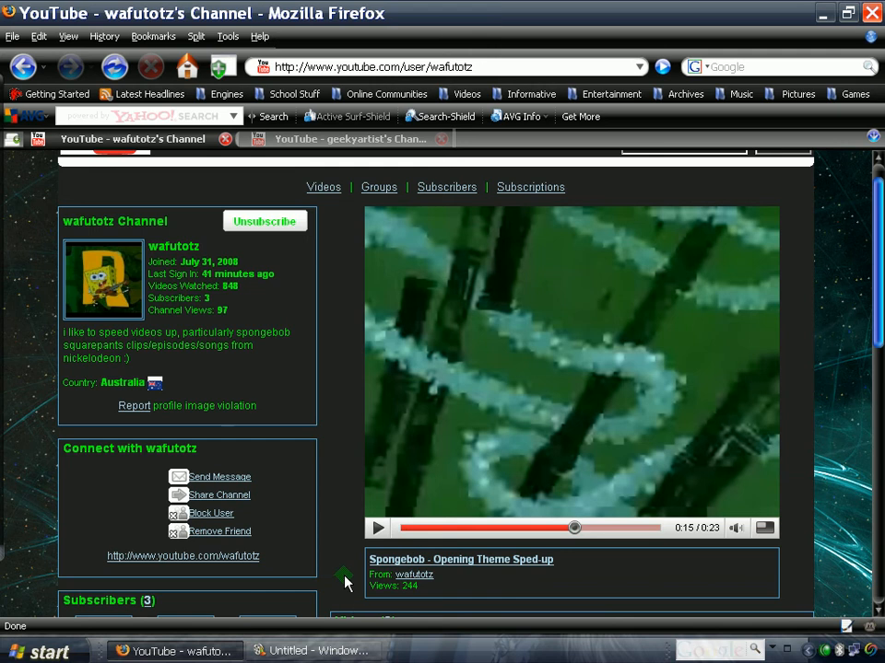
Scroll down the wafutotz channel page to see its sped-up video uploads
scroll("down", 3)
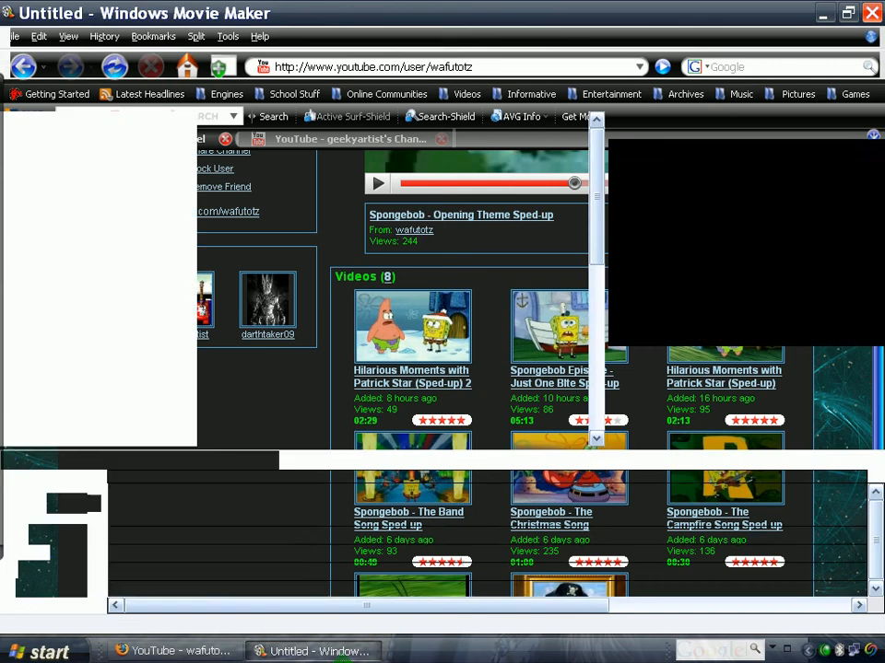
Import the real-emotion video file so its clips form a new collection
left_click(313, 650)
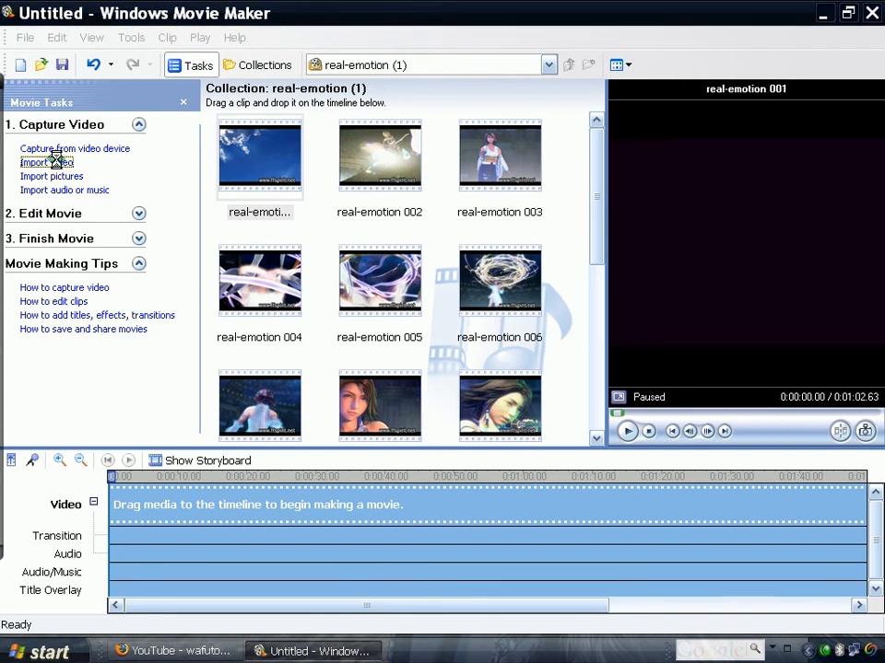
left_click(44, 162)
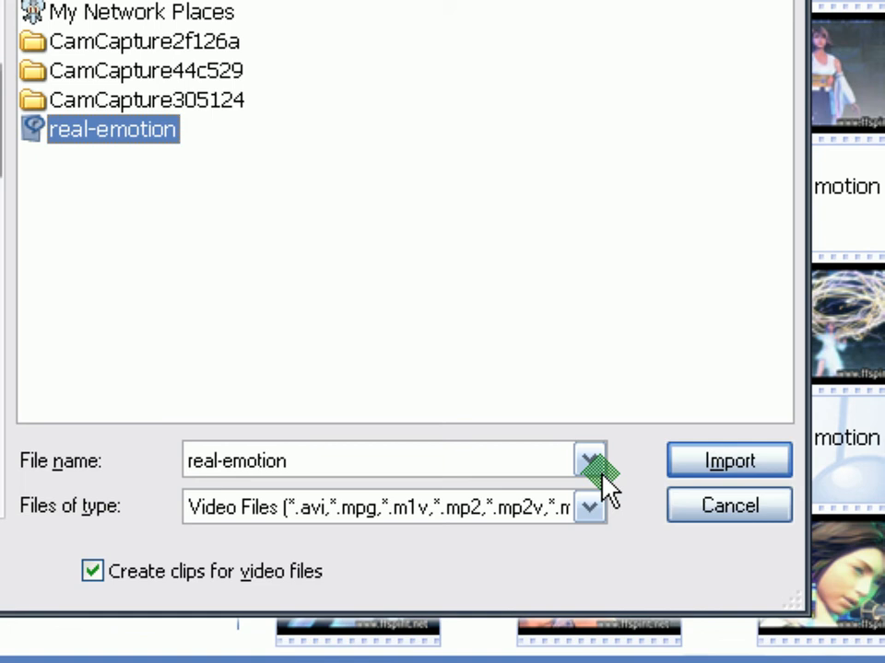
left_click(727, 461)
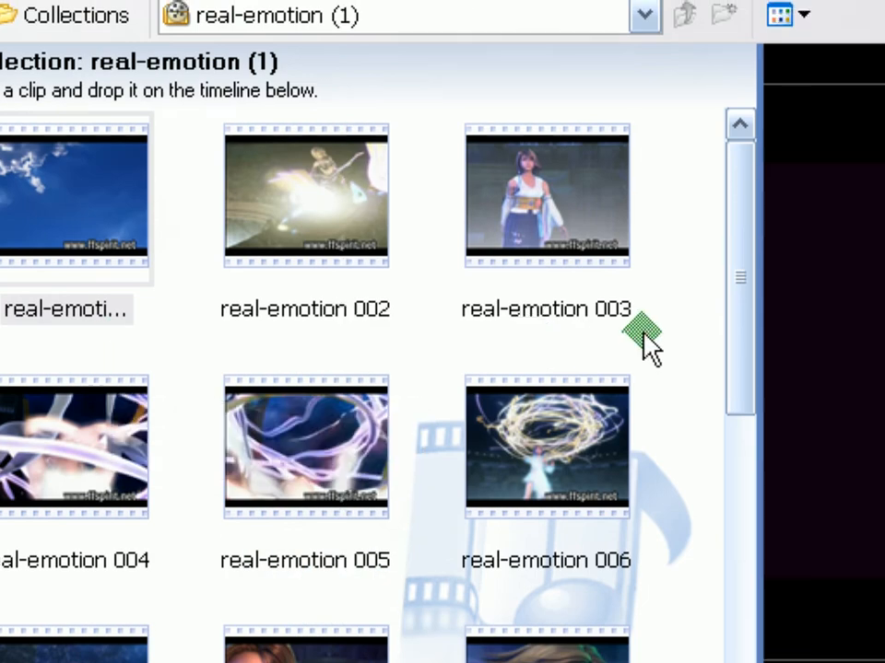
Scroll the real-emotion collection down to clips 004 through 009
scroll("down", 3)
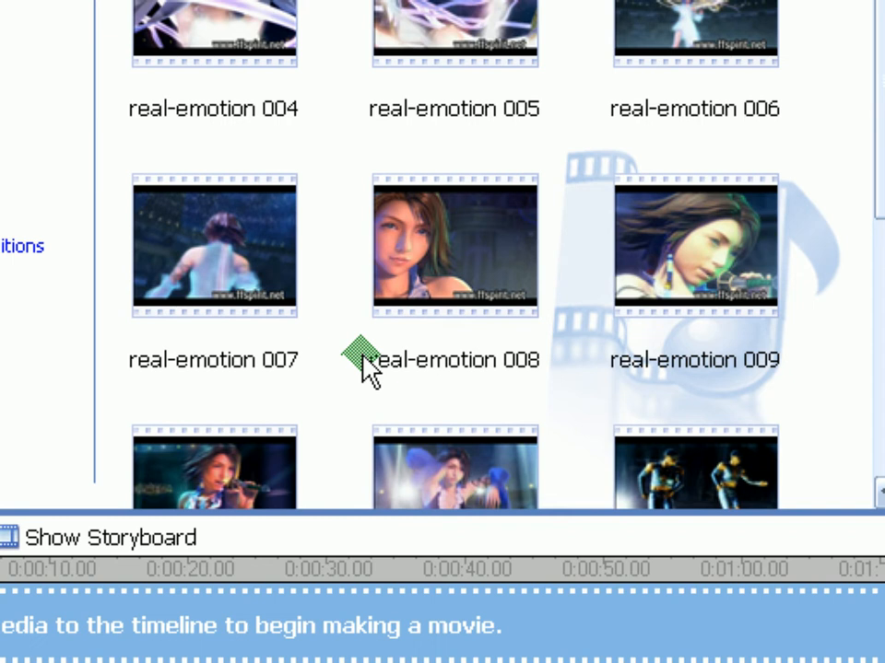
mouse_move(673, 360)
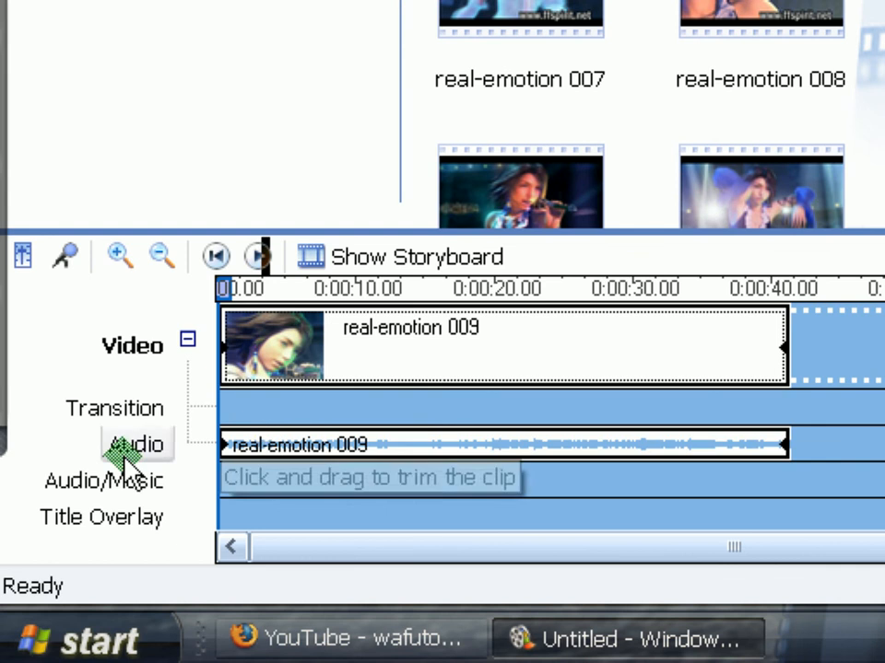
mouse_move(553, 457)
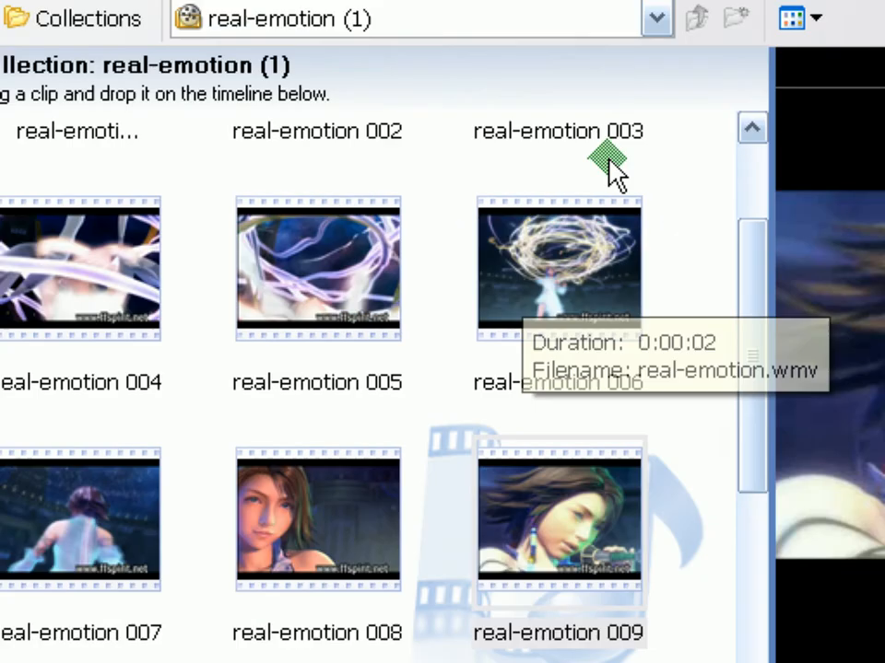
Switch the collections list to Video Effects and scroll to the Speed Up, Double effect
left_click(656, 18)
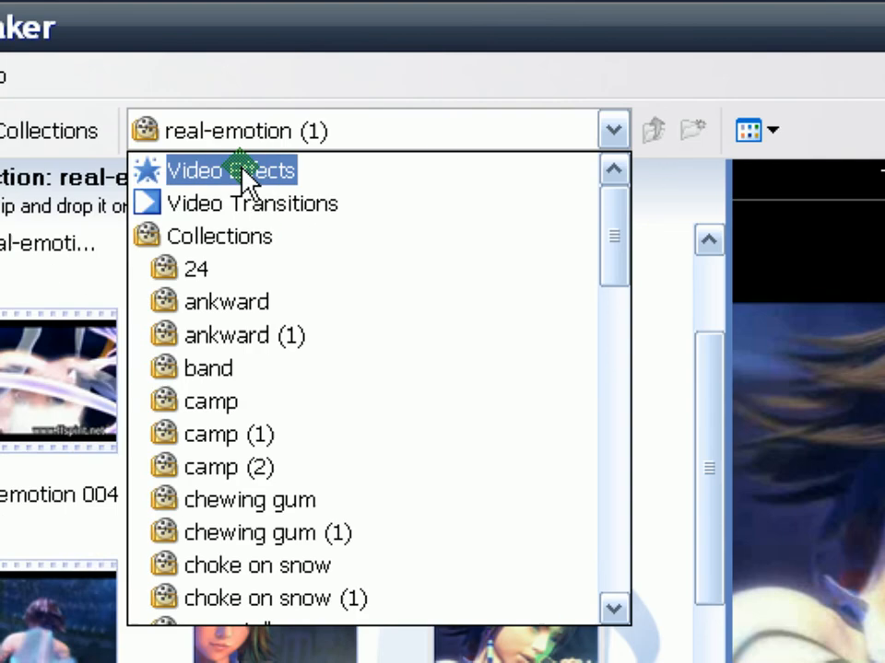
left_click(231, 170)
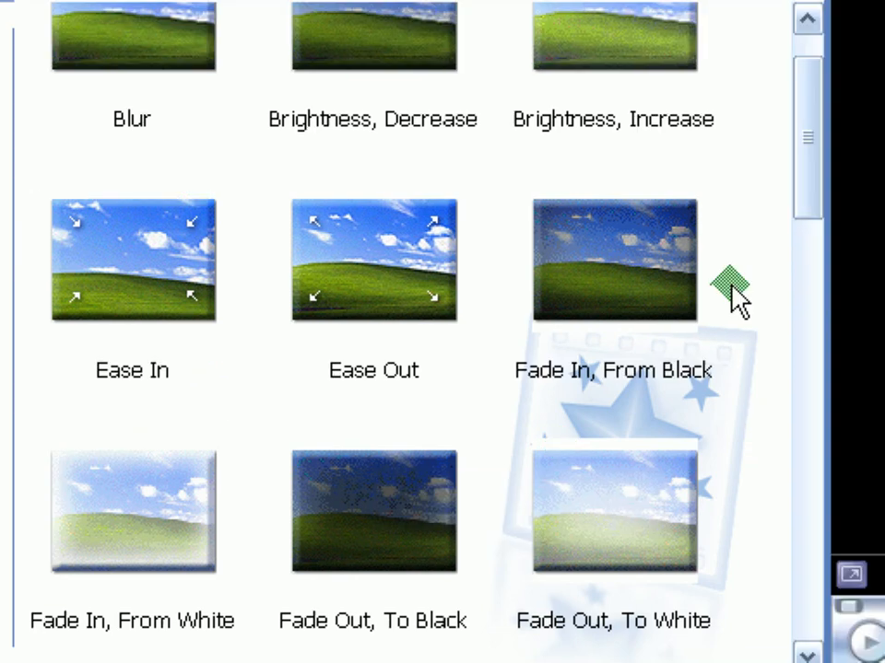
scroll("down", 3)
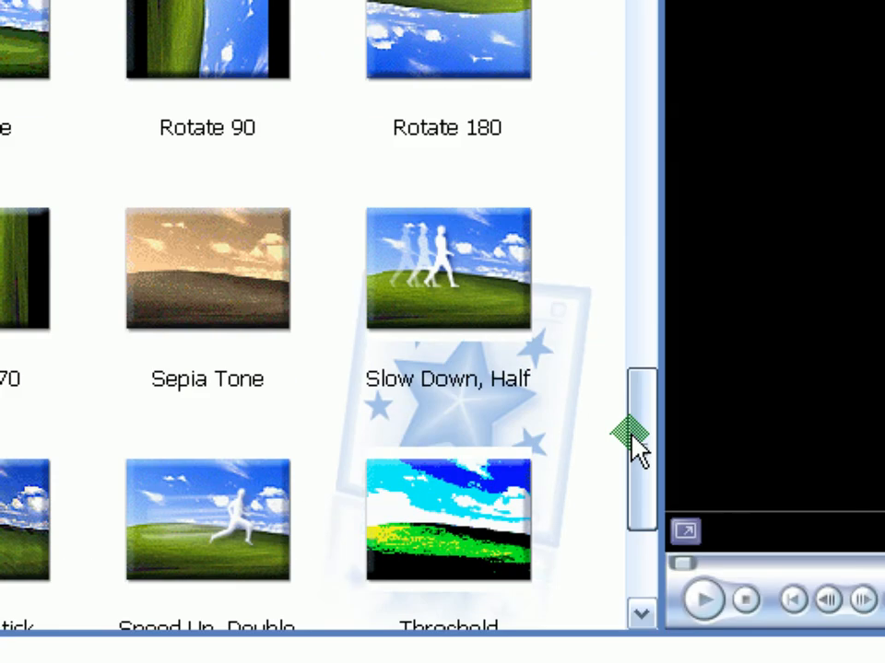
scroll("down", 3)
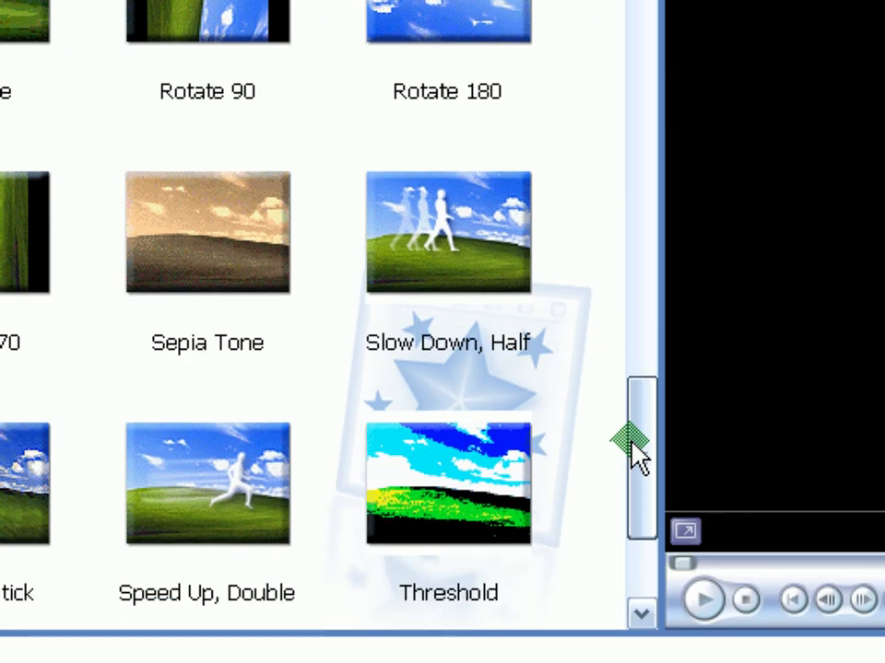
scroll("down", 3)
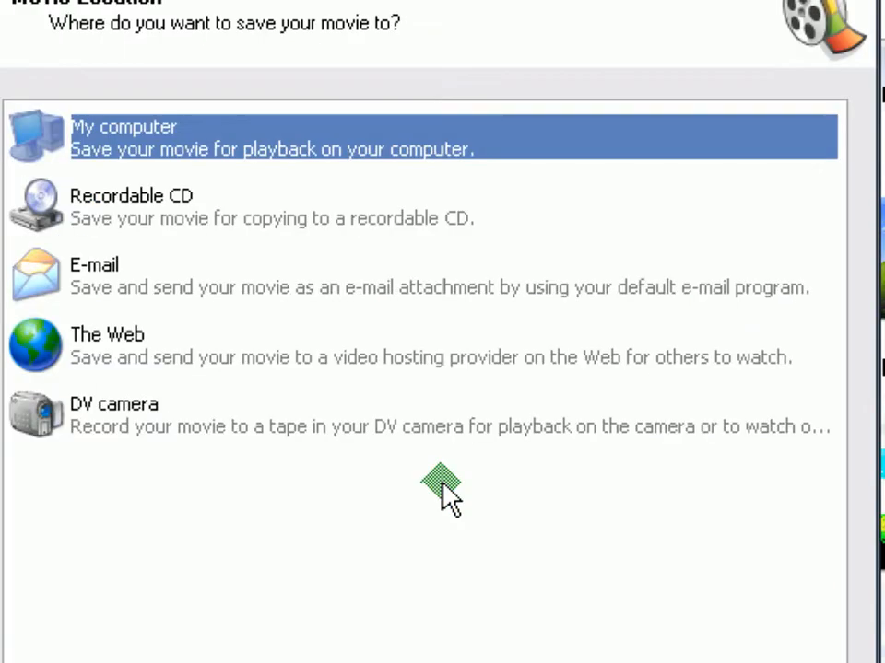
Name the movie 'yuna' with Desktop as destination and accept the default movie settings
left_click(441, 501)
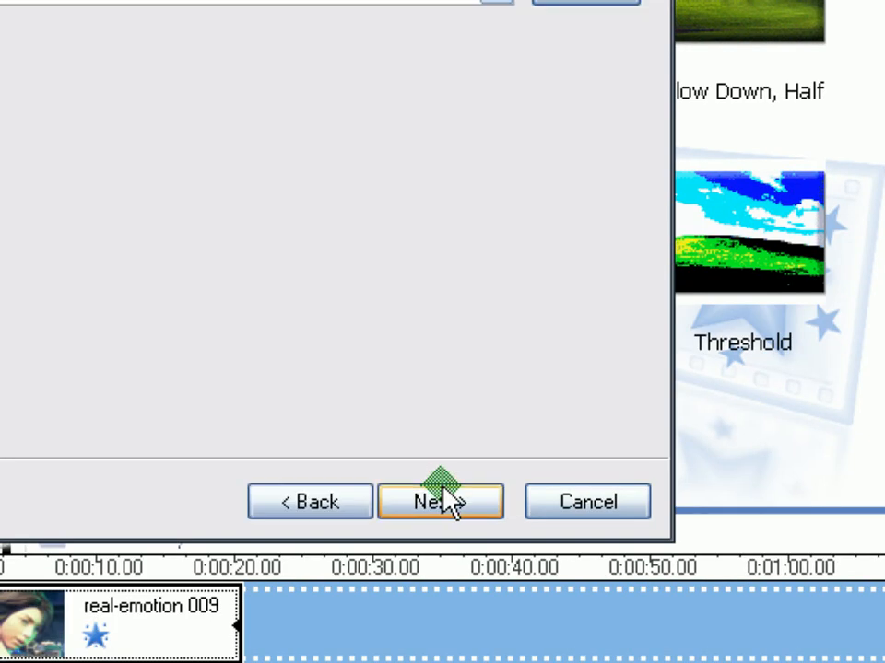
left_click(440, 501)
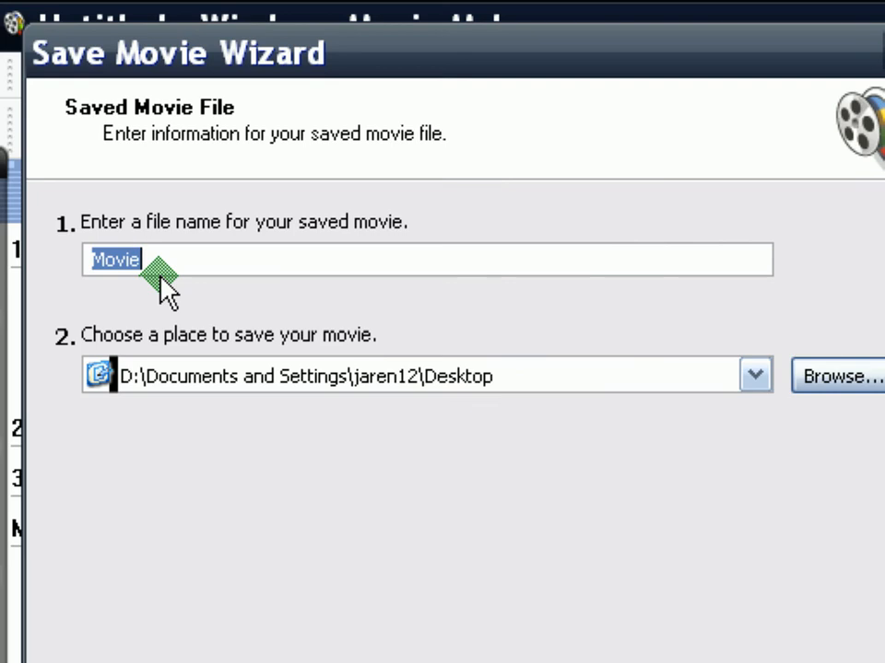
type("yuna")
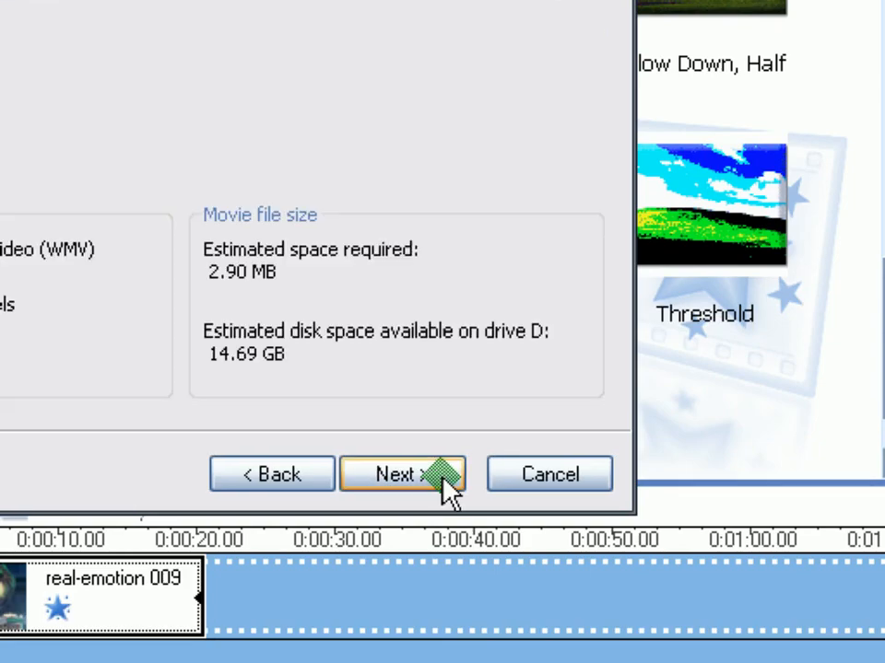
left_click(271, 473)
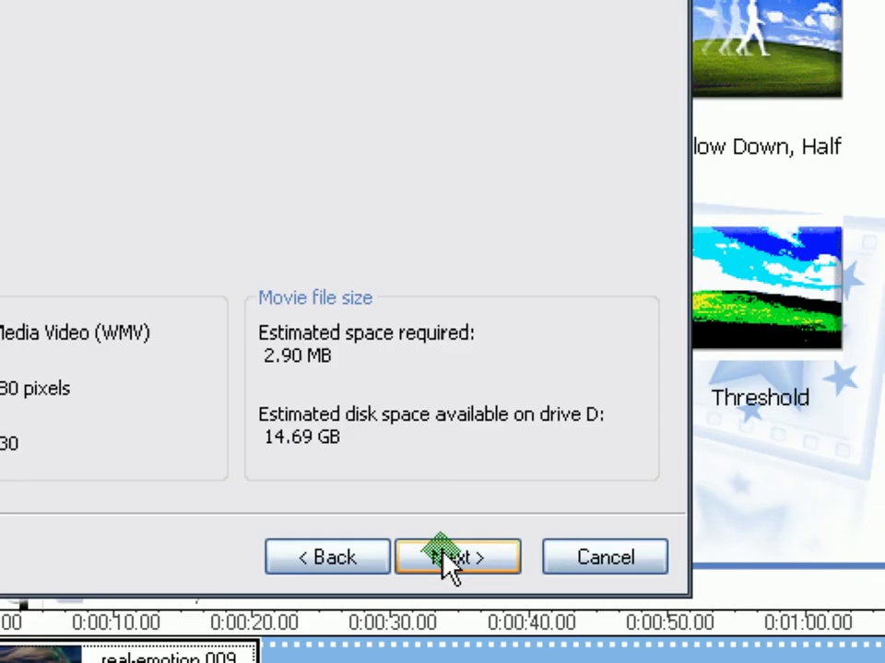
left_click(457, 556)
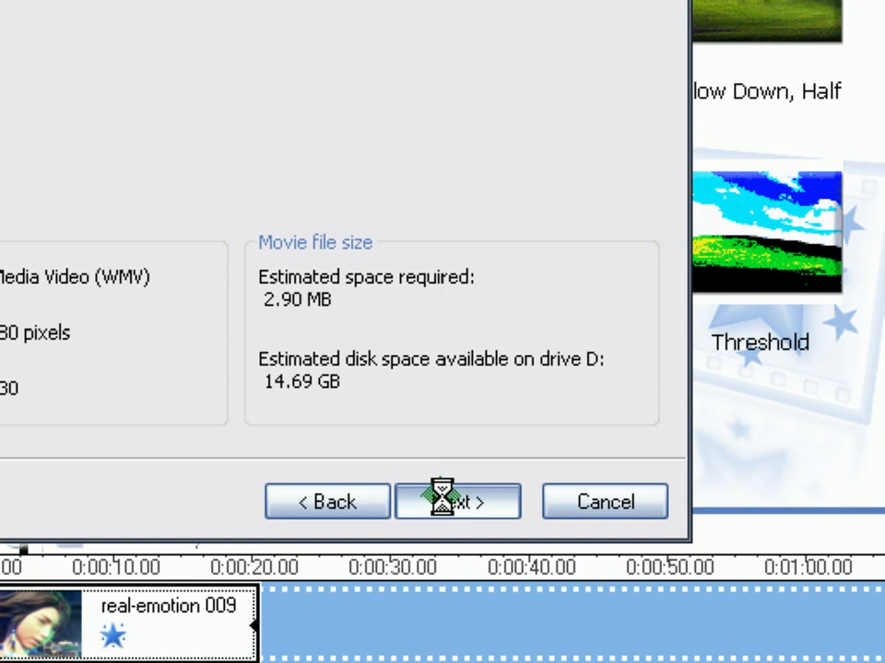
Run the save of yuna to the Desktop and finish once the progress completes
left_click(457, 501)
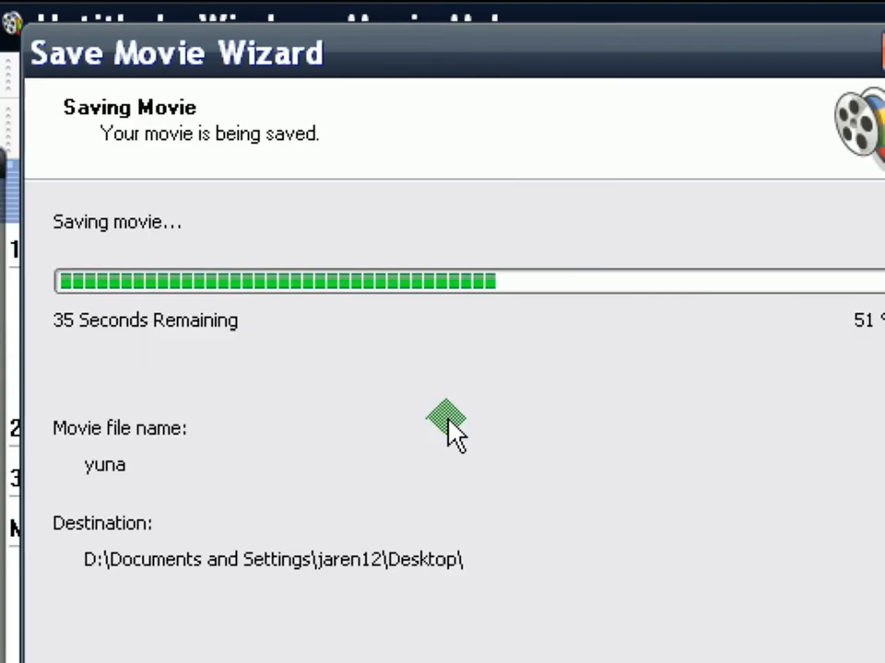
mouse_move(590, 423)
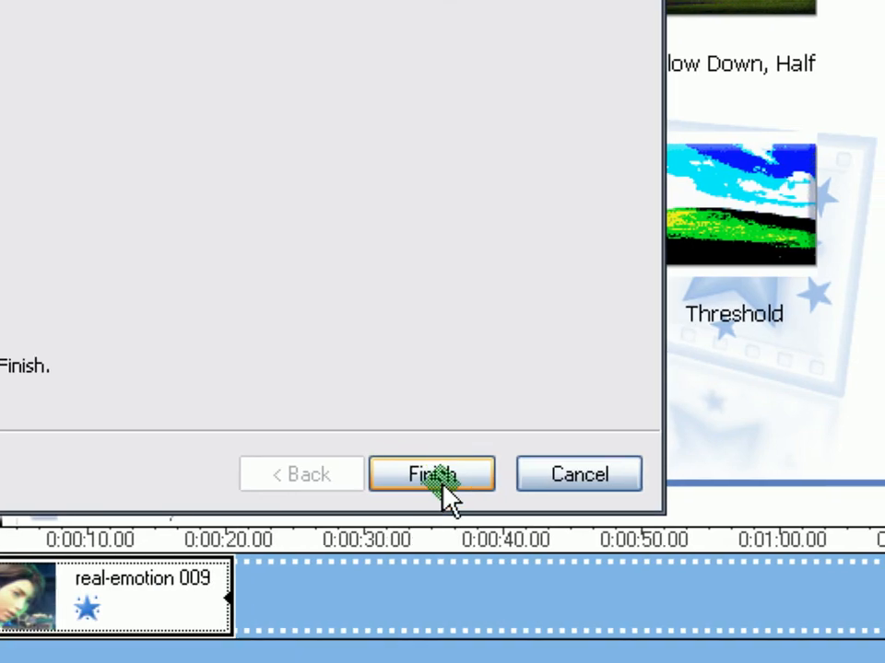
left_click(431, 474)
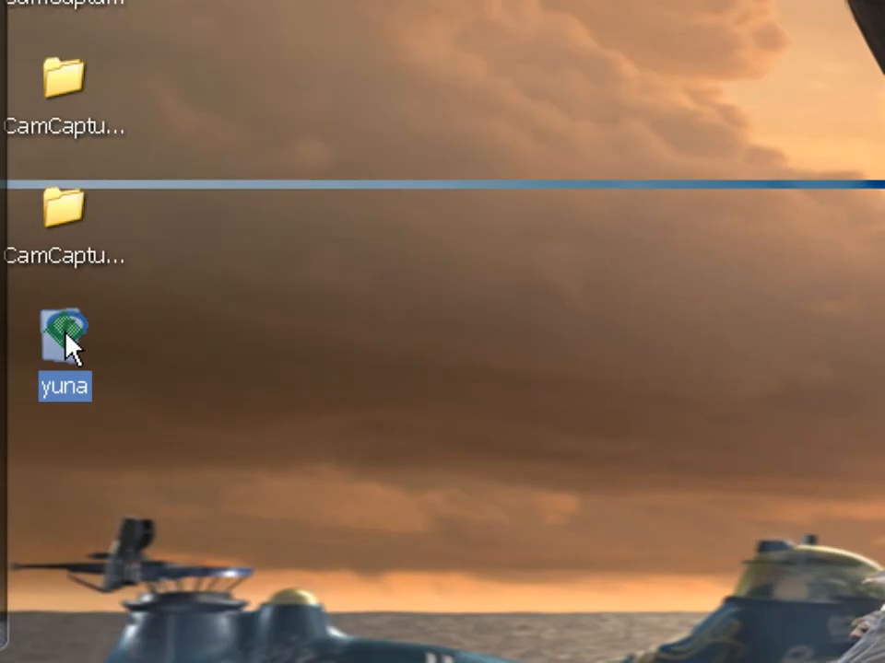
Play the yuna file from the desktop via Open With > Windows Media Player
right_click(64, 332)
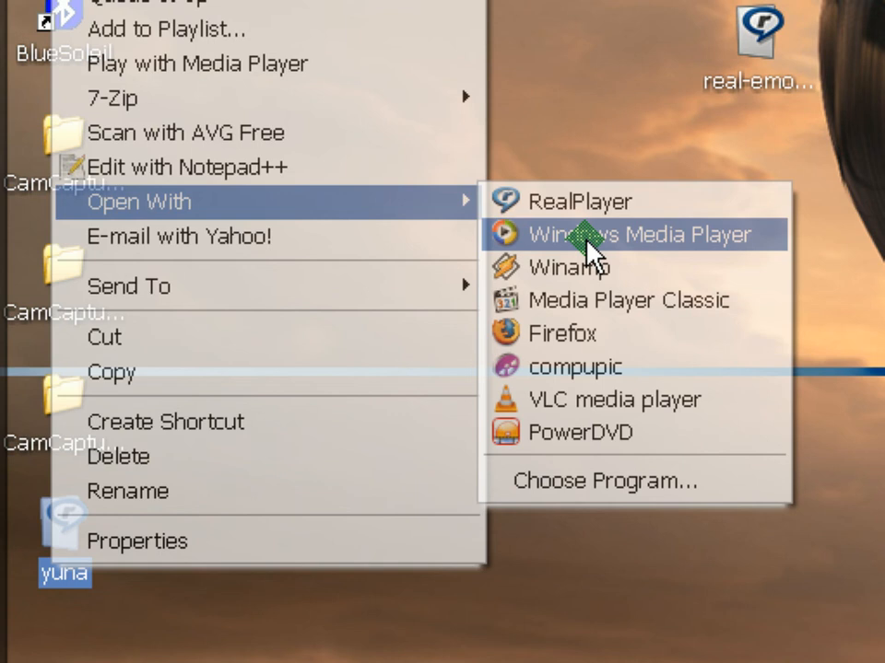
left_click(641, 235)
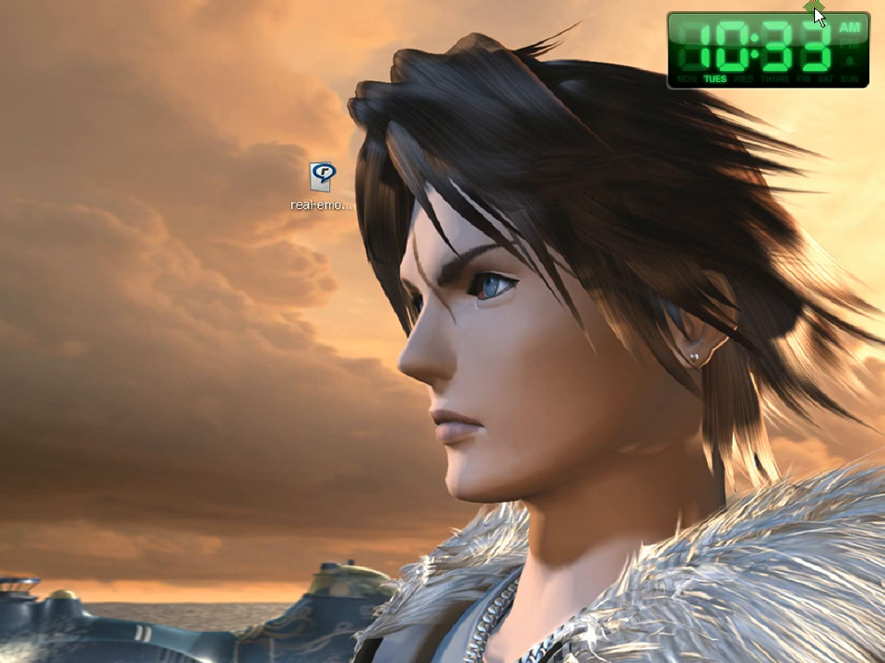
mouse_move(588, 360)
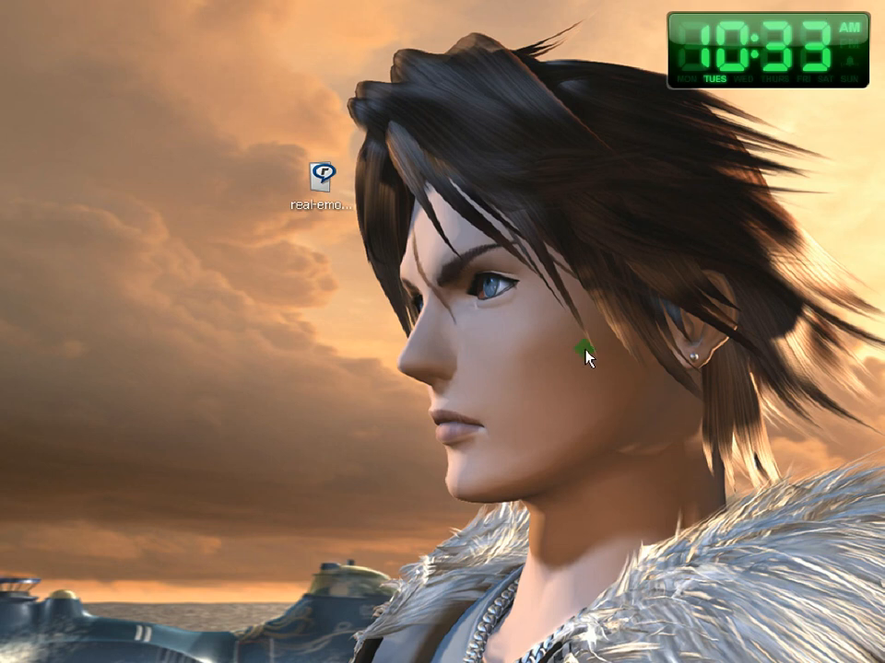